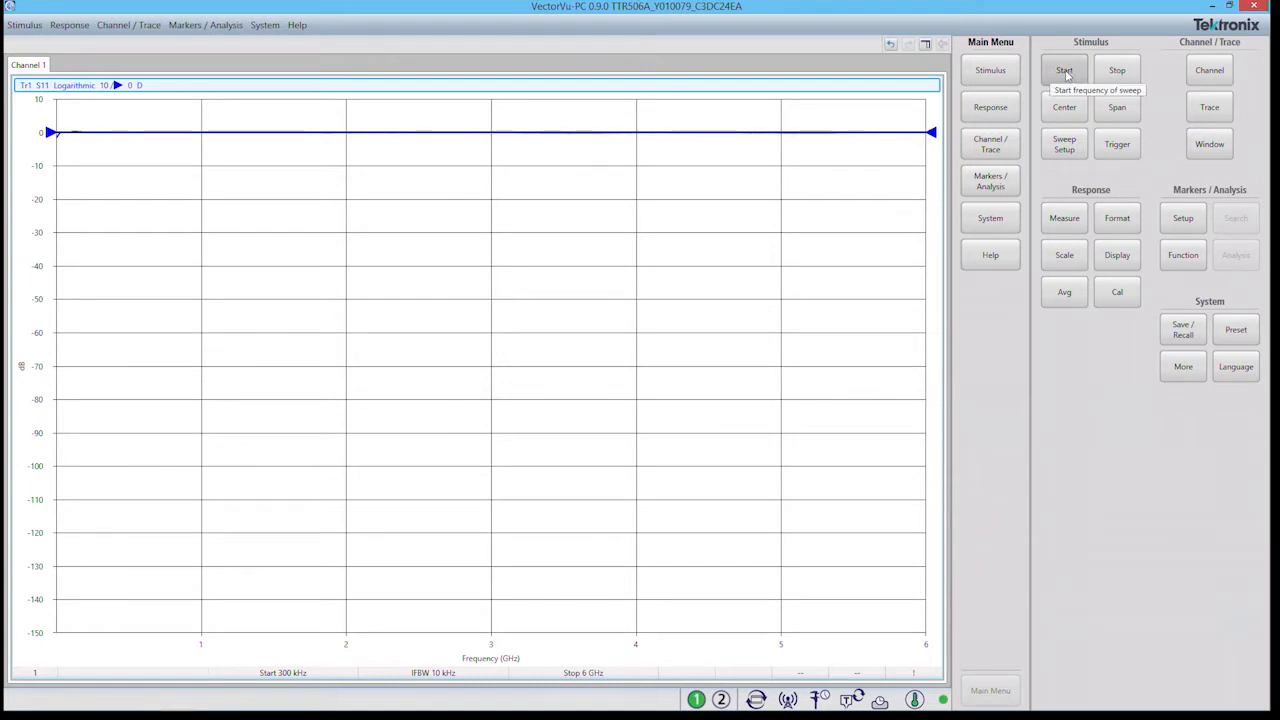
# - Set the sweep start frequency to 100 MHz in the Stimulus panel
pyautogui.click(1064, 70)
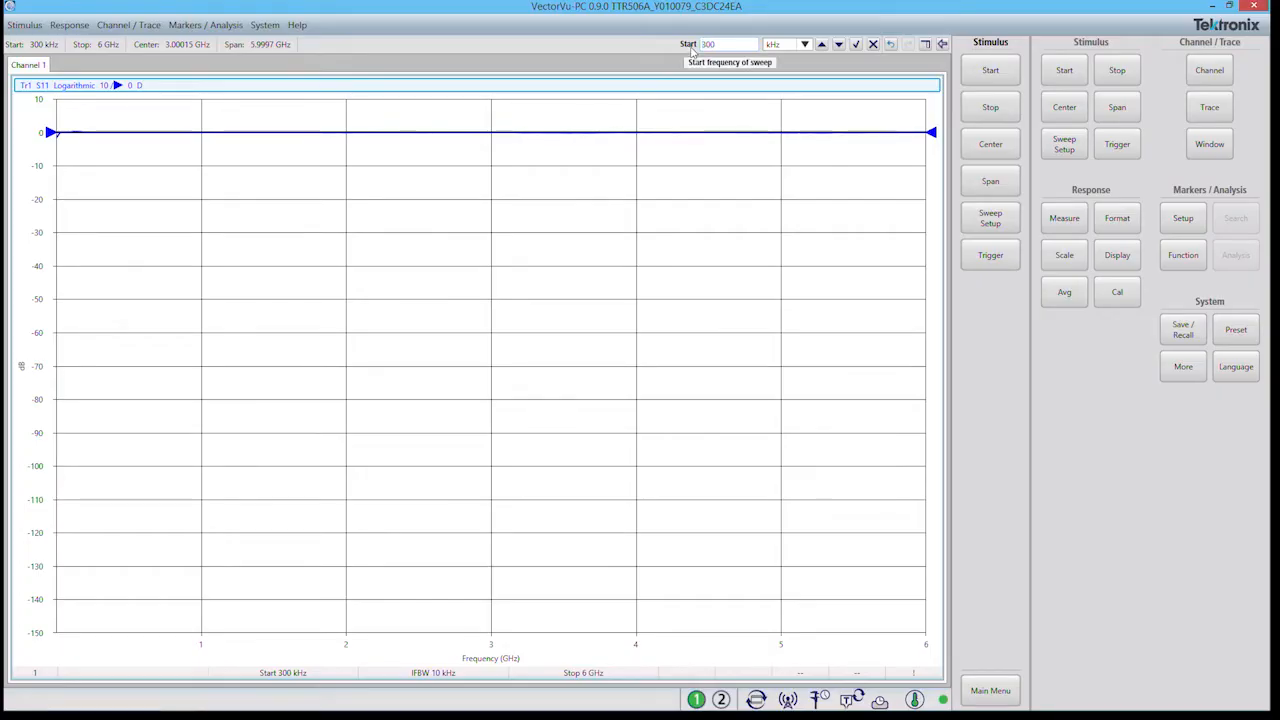
pyautogui.write('100')
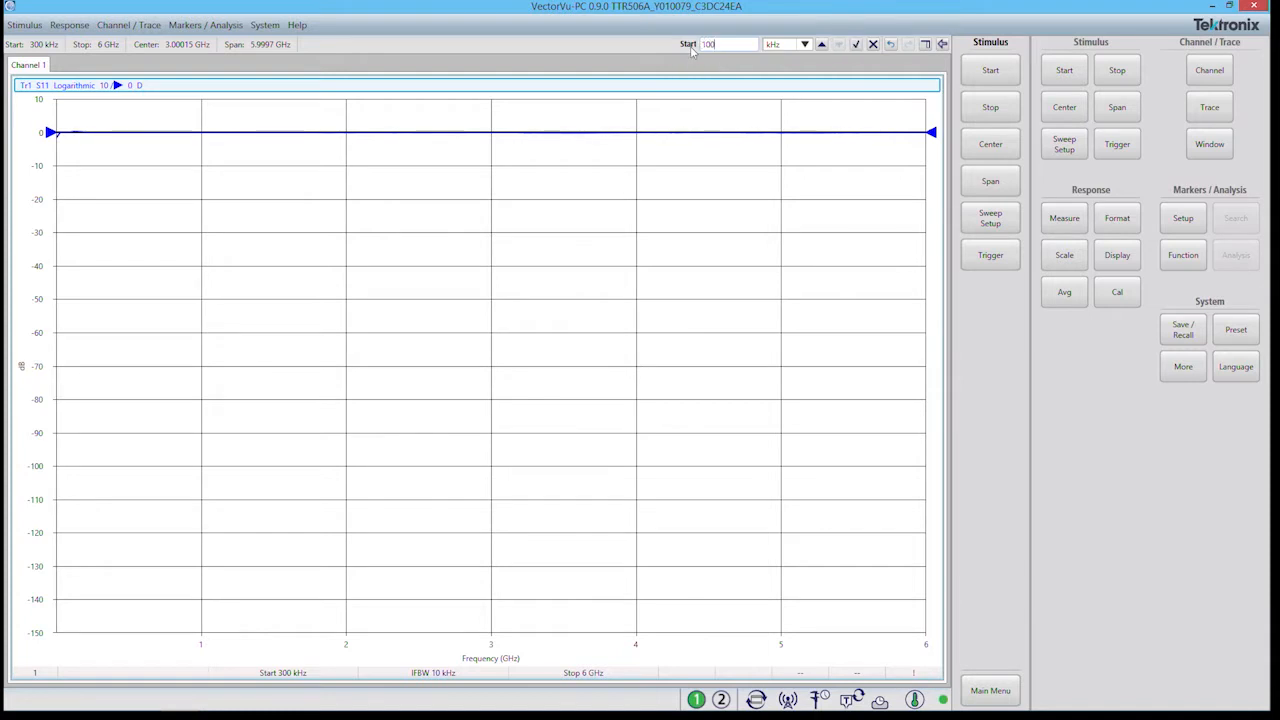
pyautogui.click(804, 44)
pyautogui.write('4')
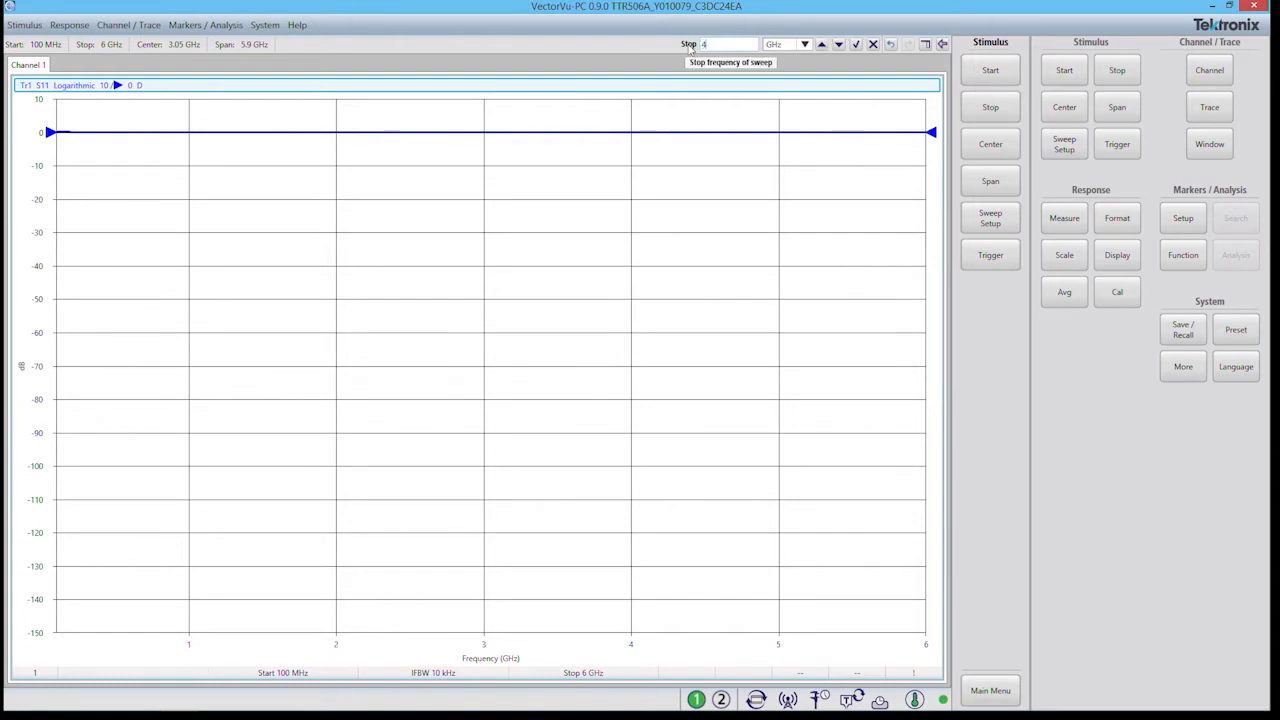
# - Set the sweep stop frequency to 4.1 GHz for a 4 GHz span
pyautogui.write('.1')
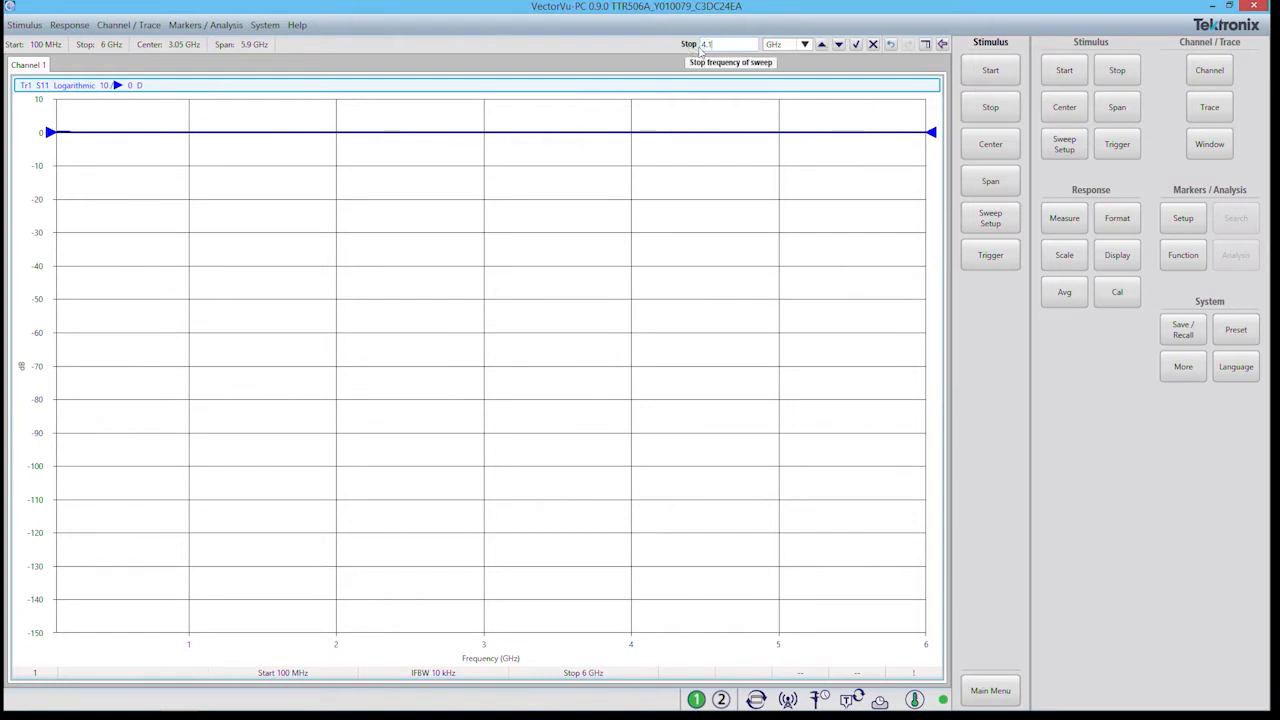
pyautogui.click(856, 44)
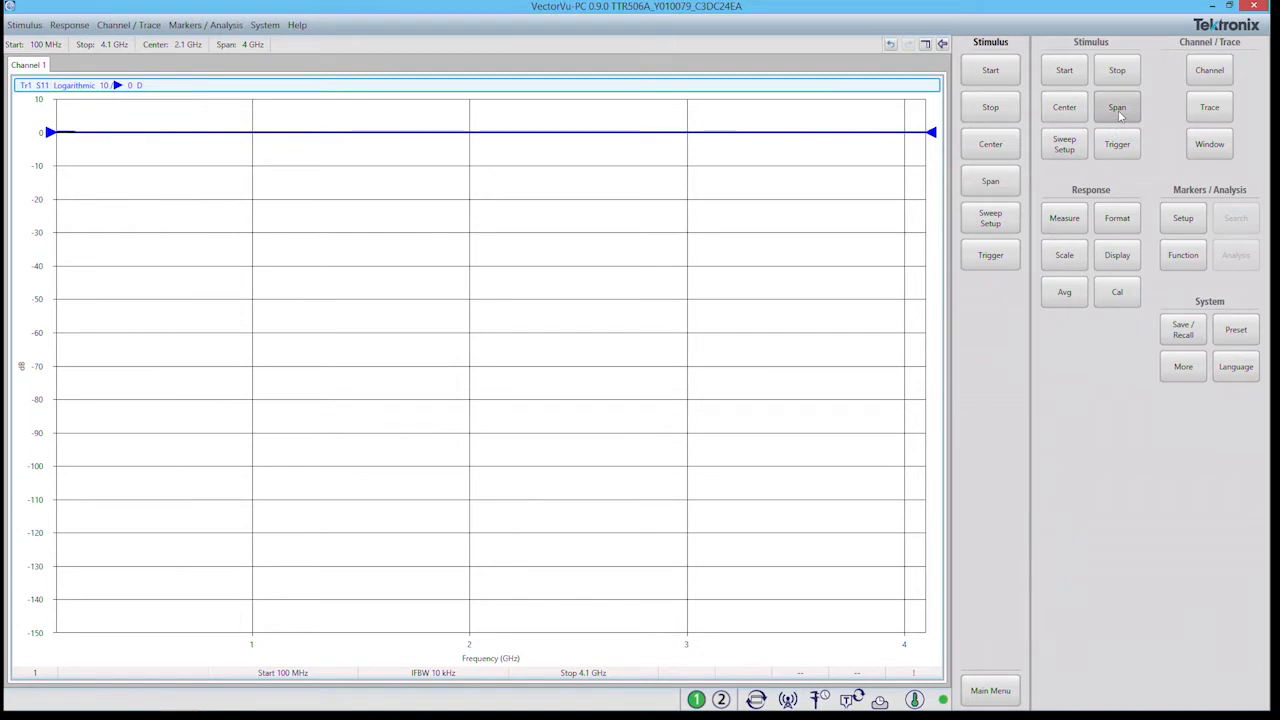
pyautogui.moveTo(1116, 108)
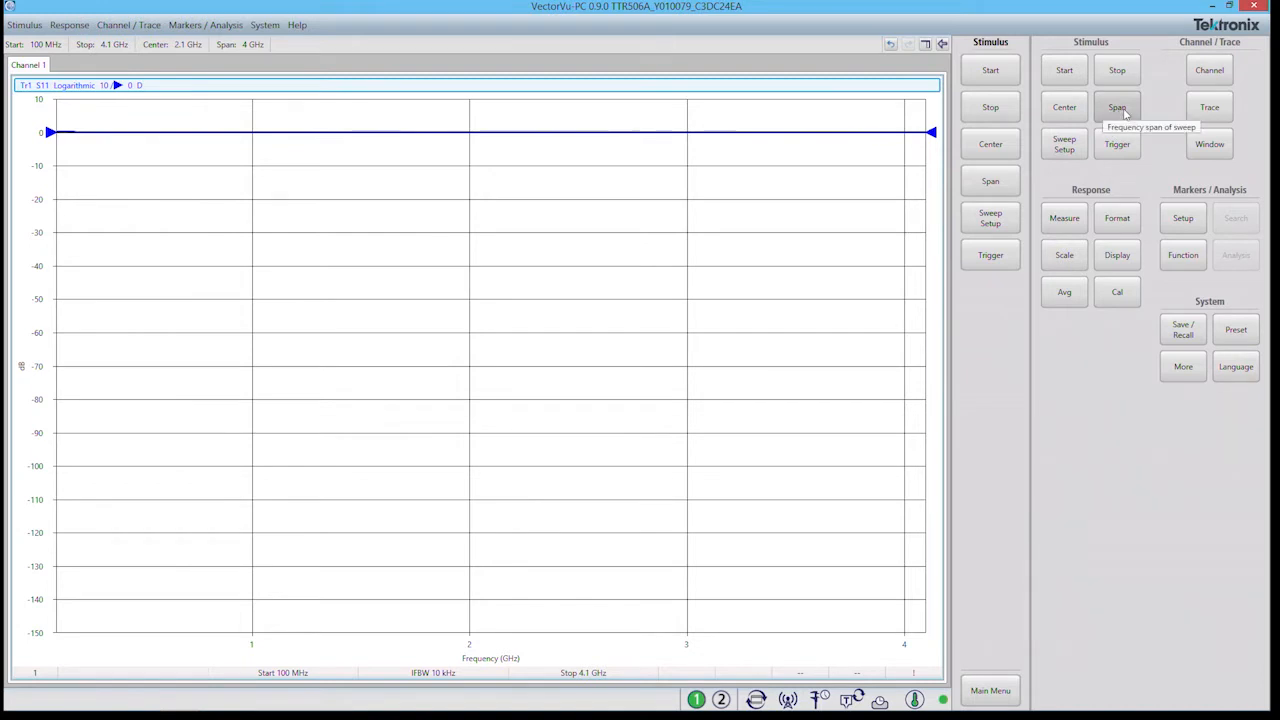
pyautogui.moveTo(1118, 172)
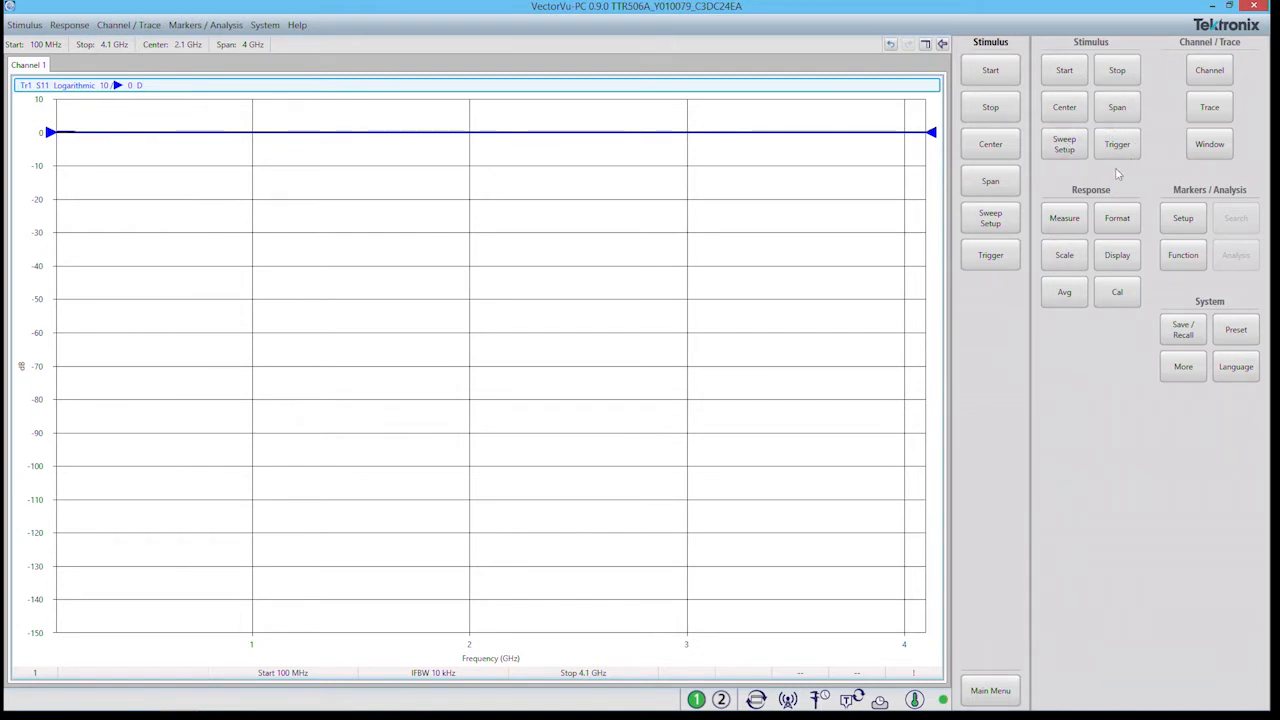
pyautogui.moveTo(1064, 144)
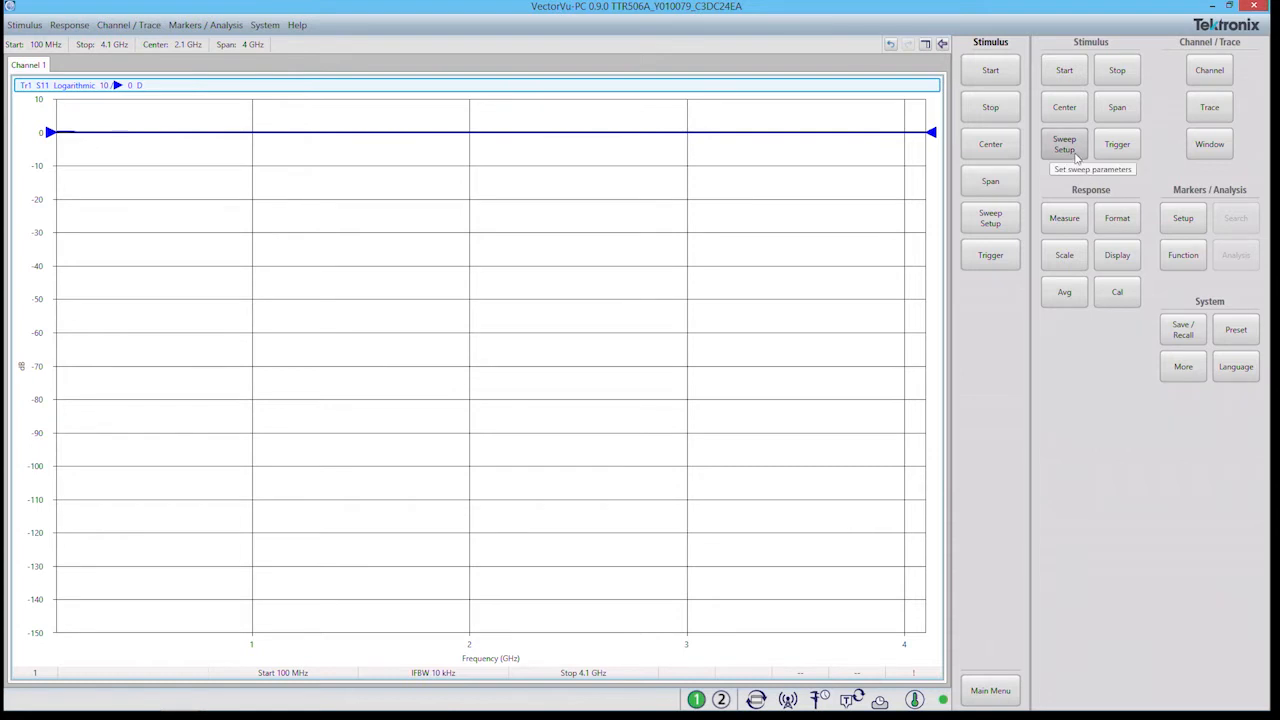
pyautogui.moveTo(1070, 150)
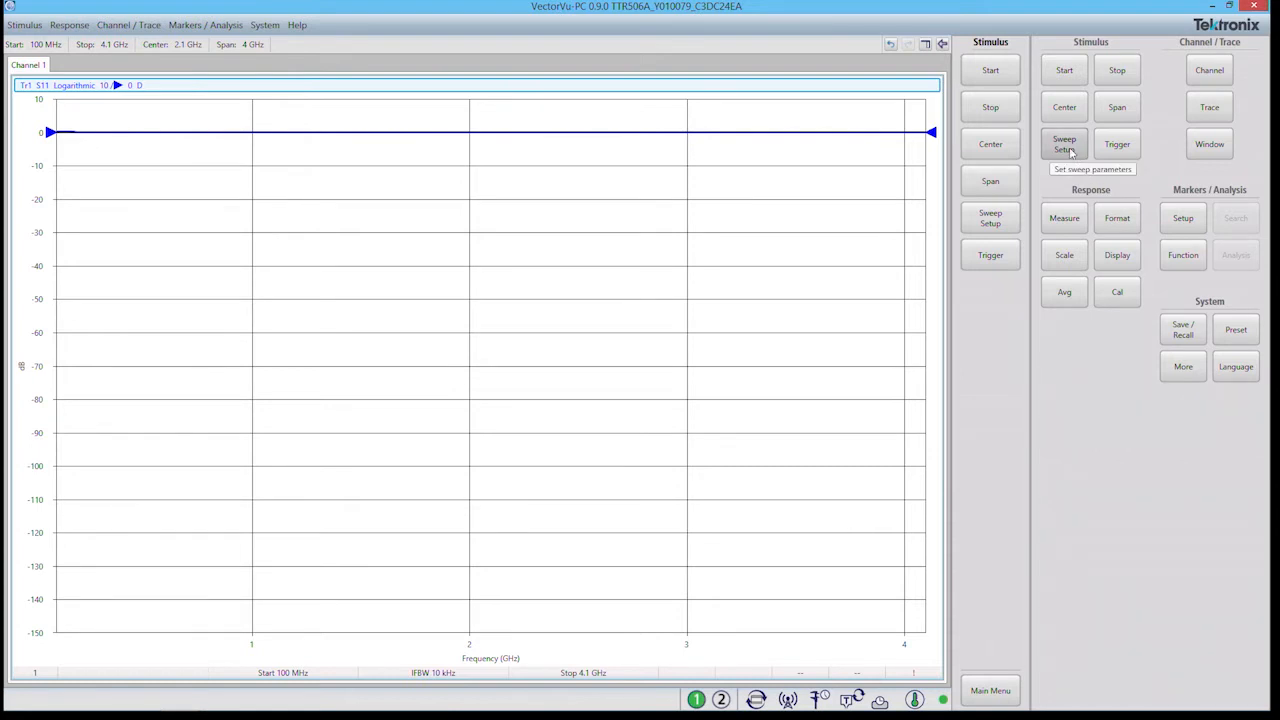
# - Review the sweep setup, keeping 201 points with linear sweep and auto sweep time
pyautogui.click(1064, 144)
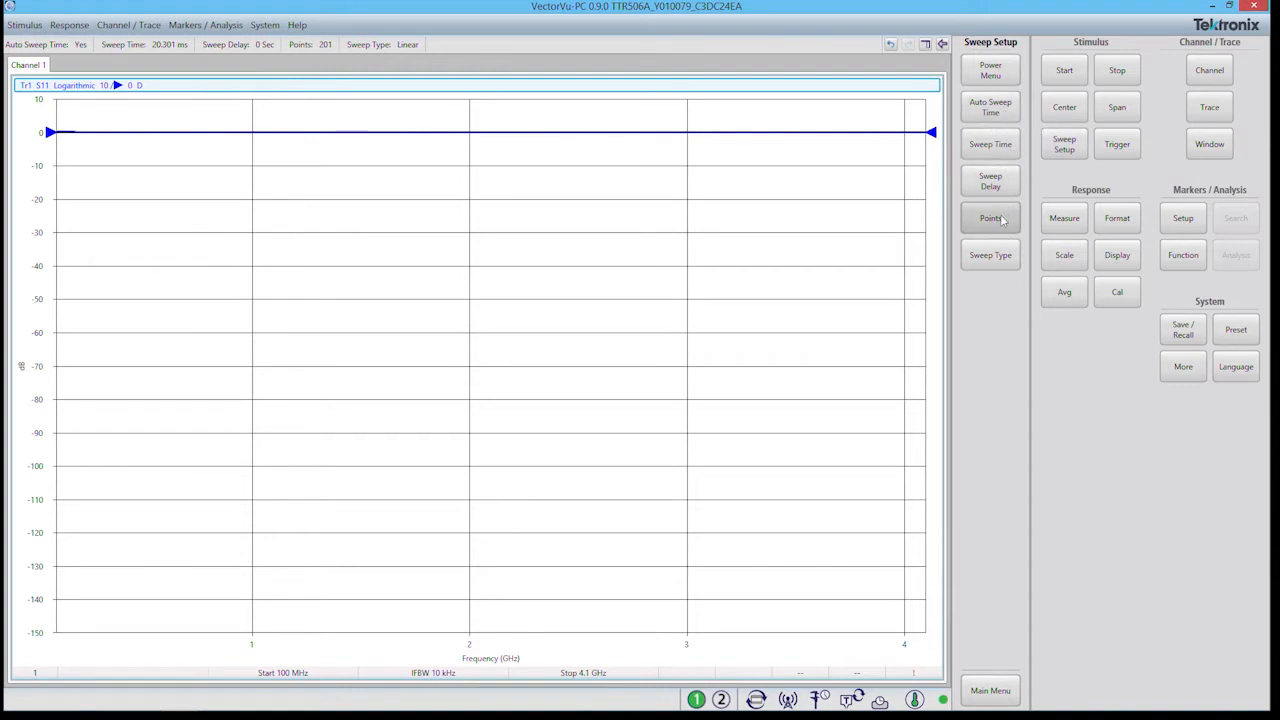
pyautogui.moveTo(990, 218)
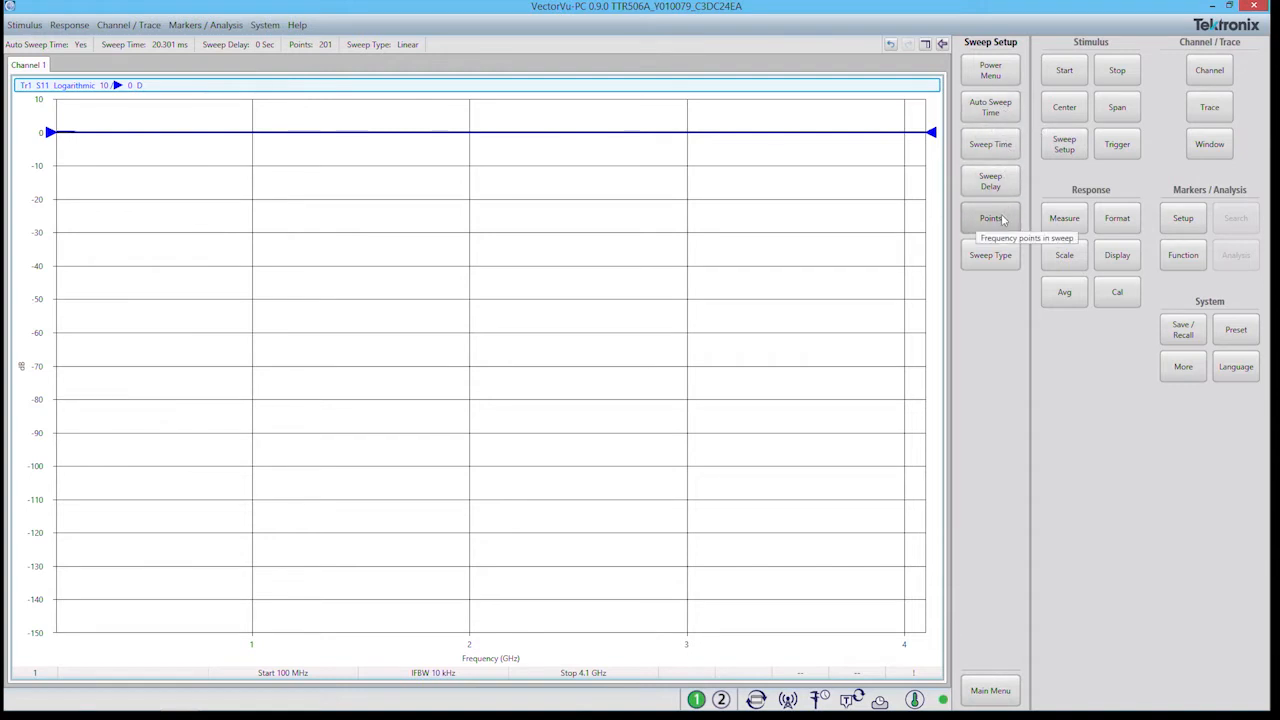
pyautogui.click(990, 218)
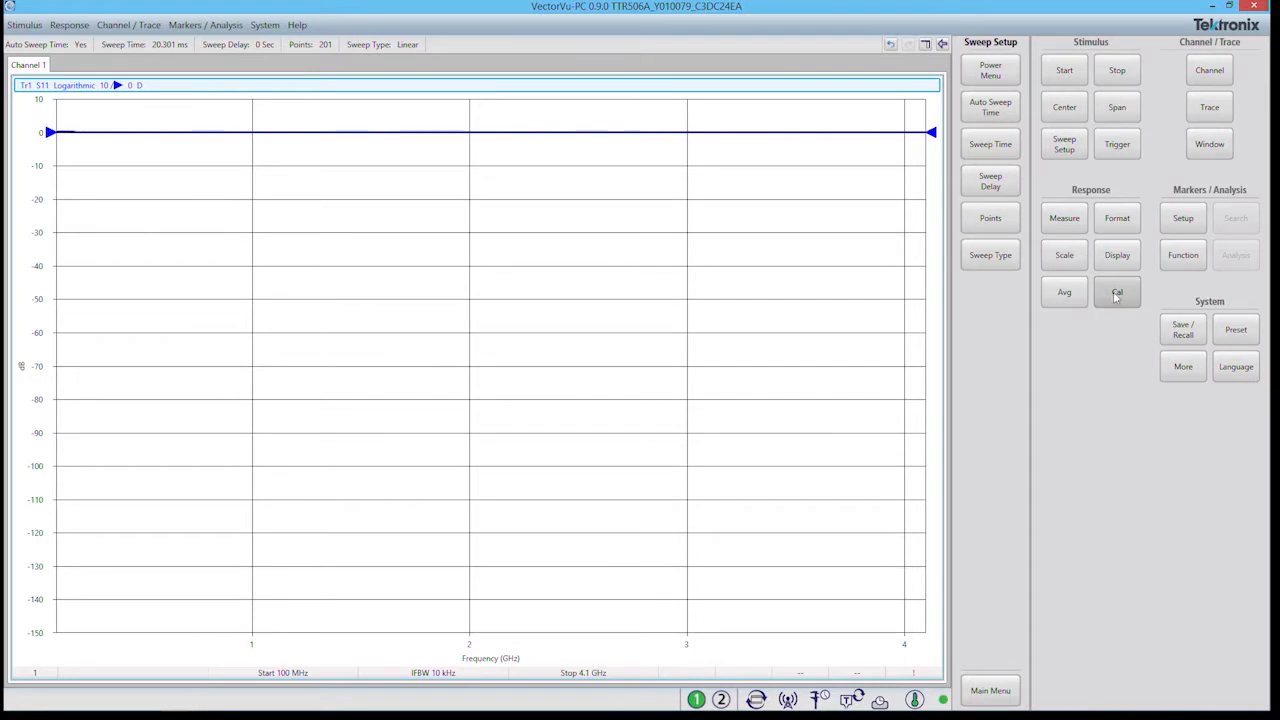
# - Select the OSLT N BN533844 kit as the calibration kit
pyautogui.click(1116, 292)
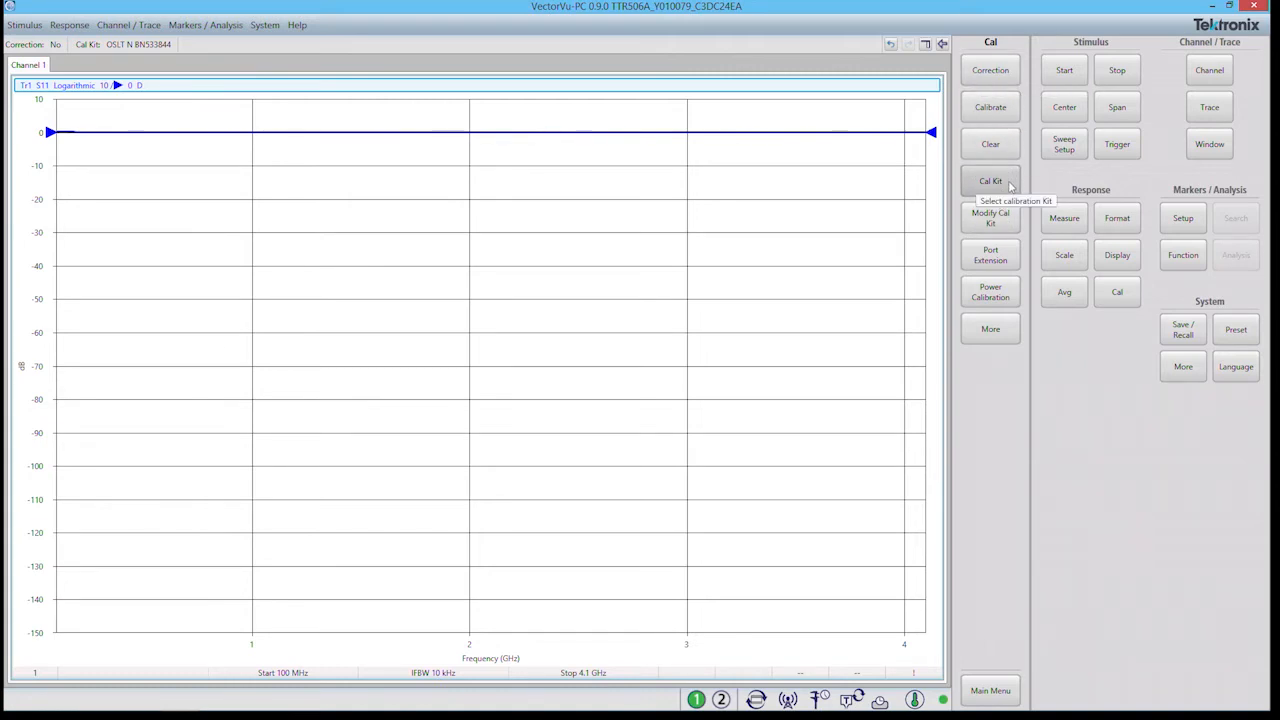
pyautogui.click(990, 180)
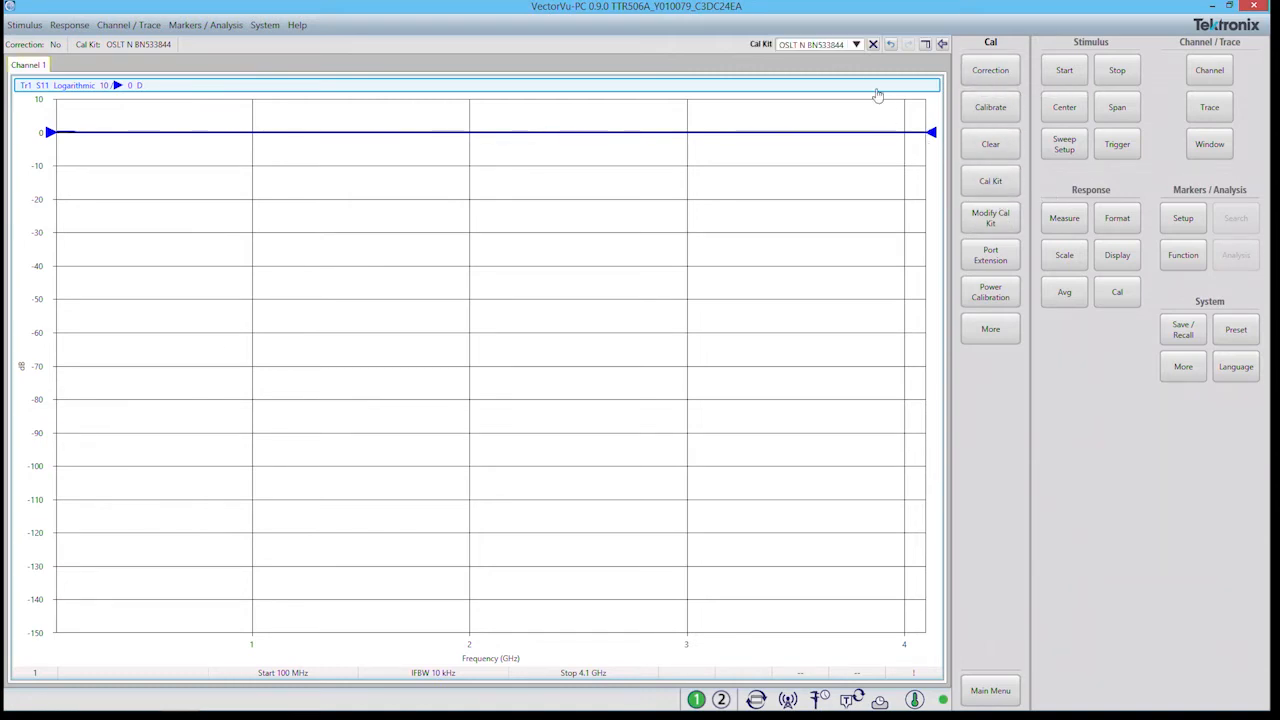
pyautogui.click(856, 44)
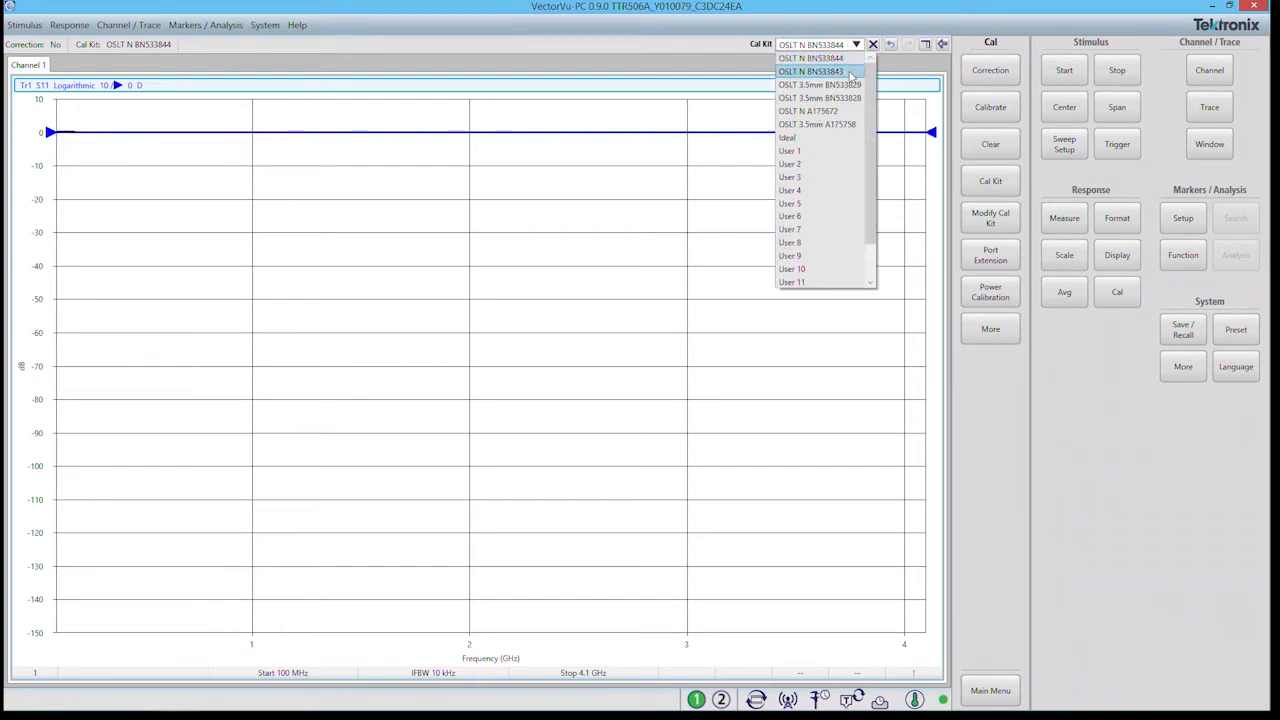
pyautogui.moveTo(818, 84)
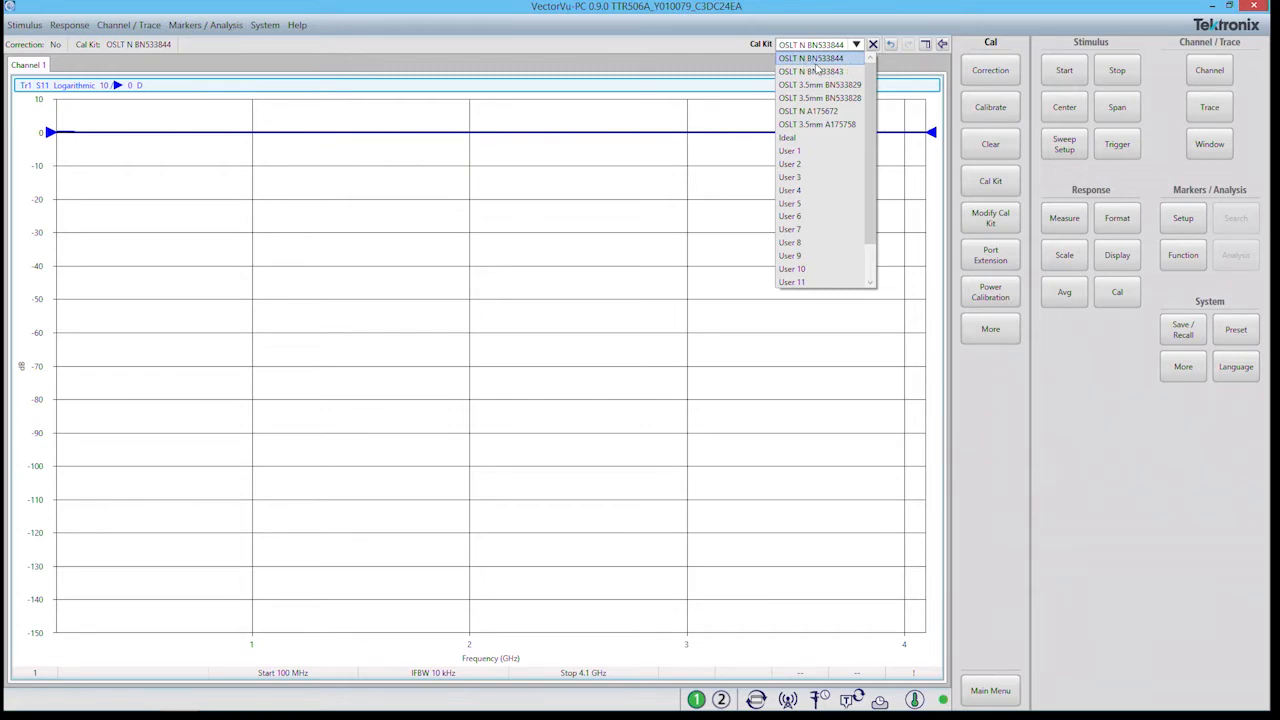
pyautogui.moveTo(832, 68)
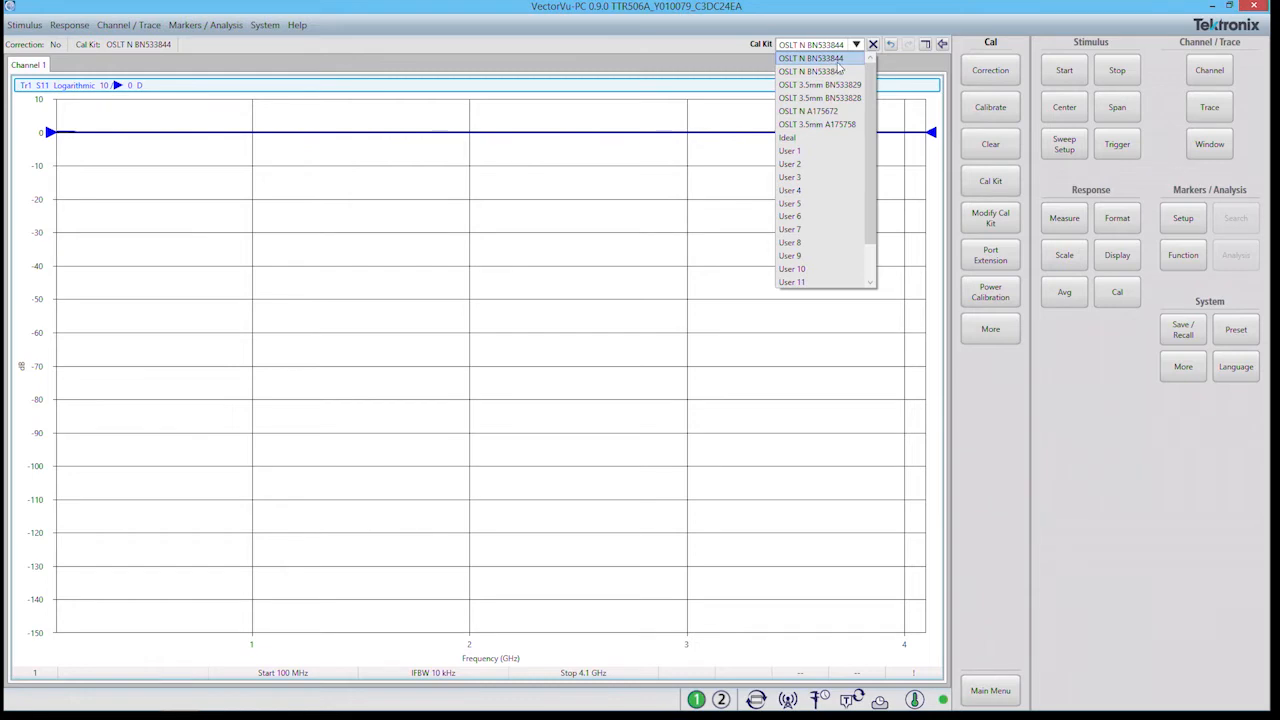
pyautogui.click(810, 58)
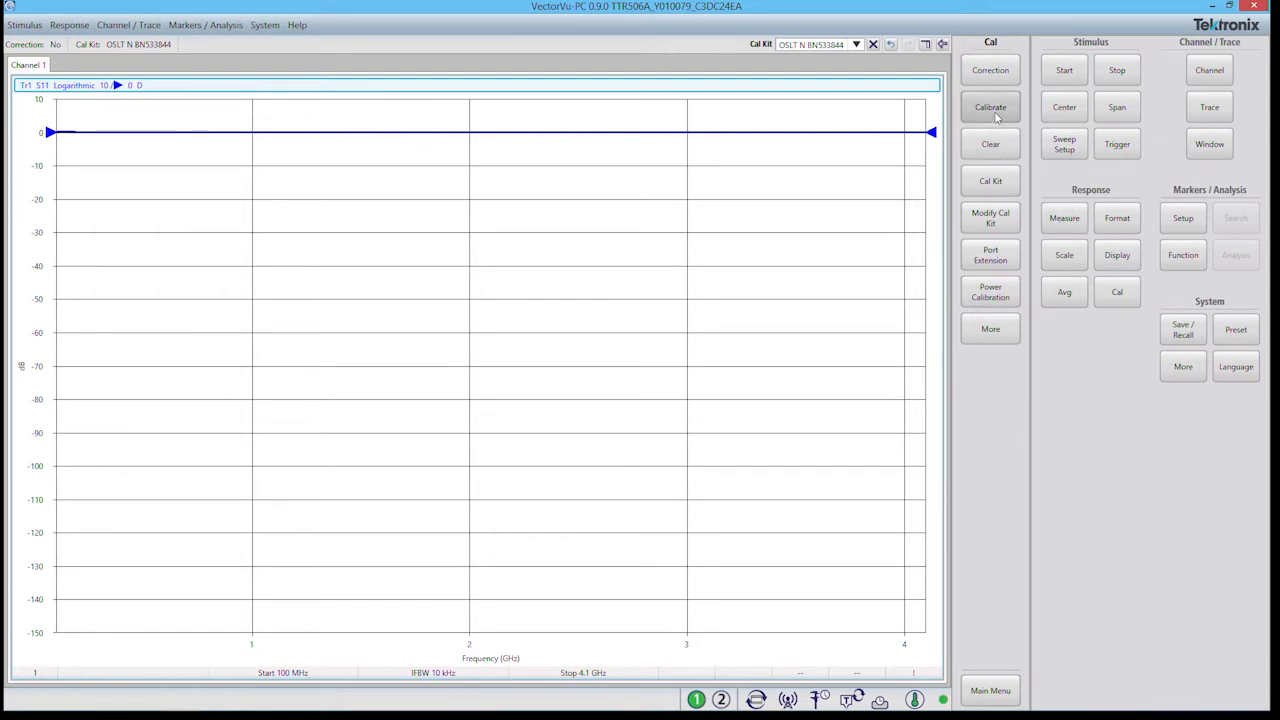
# - Begin a 2-port SOLT calibration showing open, short, load, thru and isolation standards
pyautogui.click(990, 108)
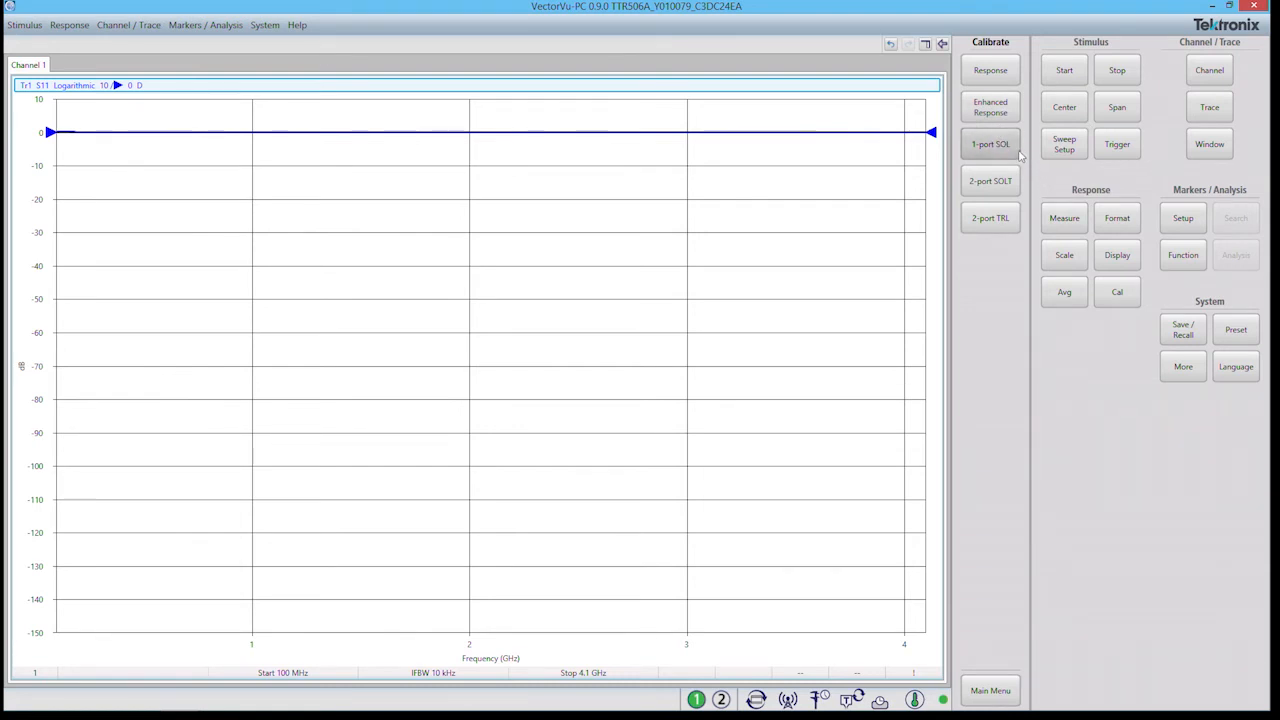
pyautogui.moveTo(990, 144)
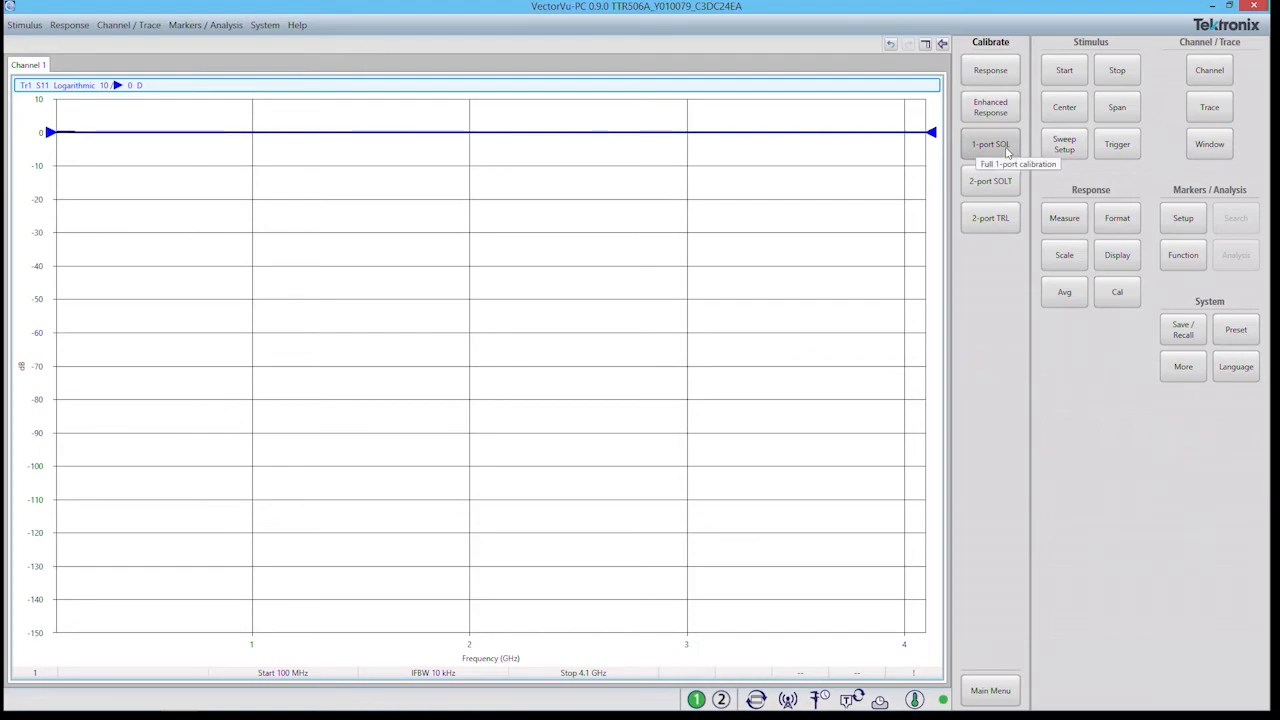
pyautogui.click(990, 180)
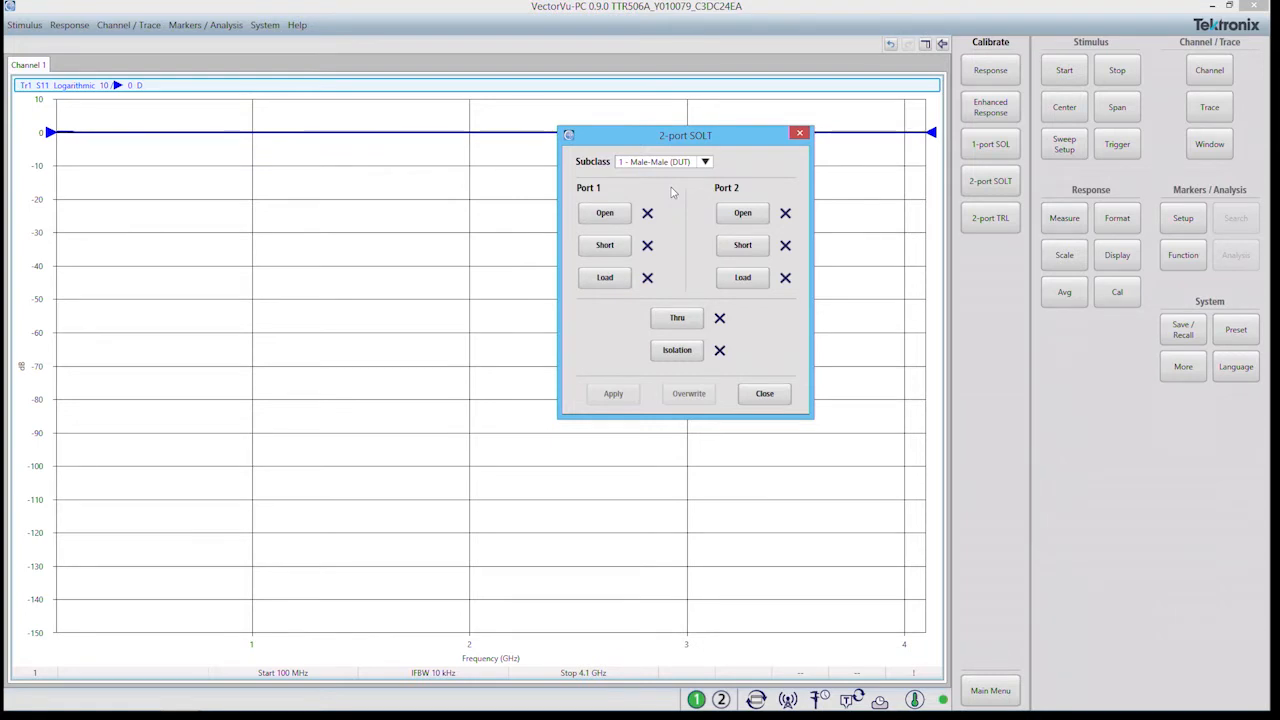
# - Measure the port 1 open and short standards in the 2-port SOLT calibration
pyautogui.click(604, 212)
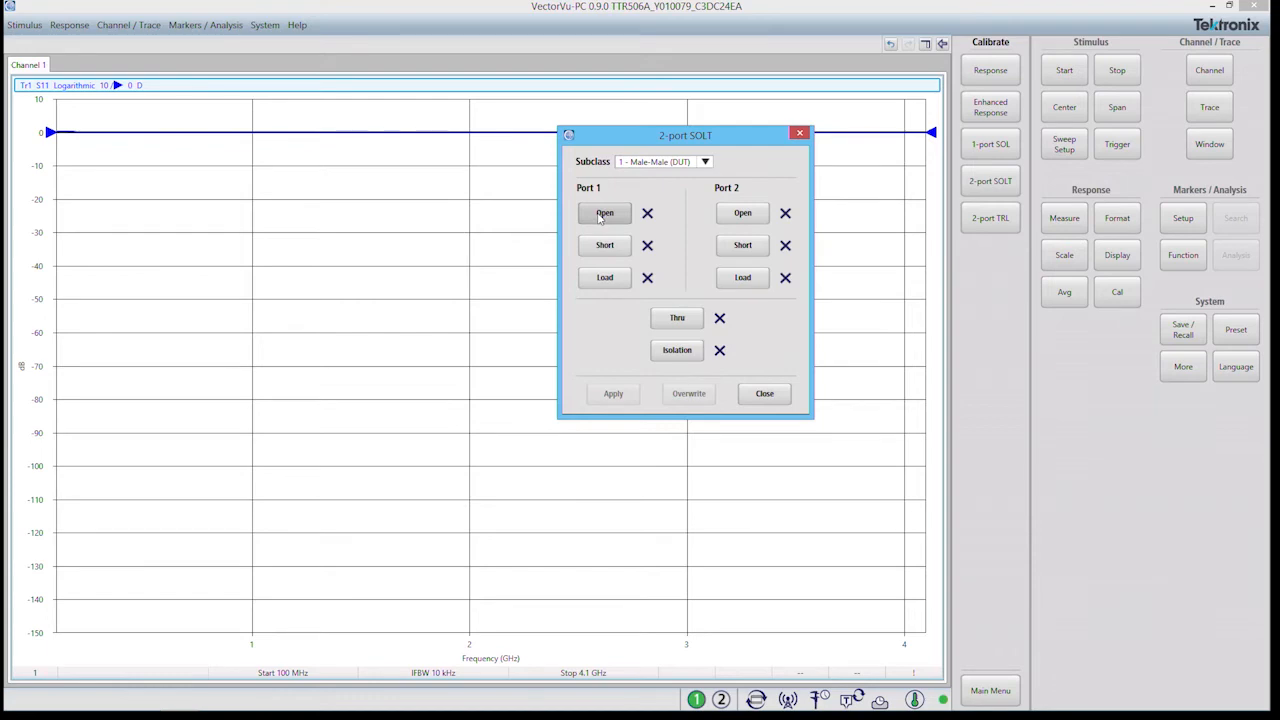
pyautogui.click(604, 212)
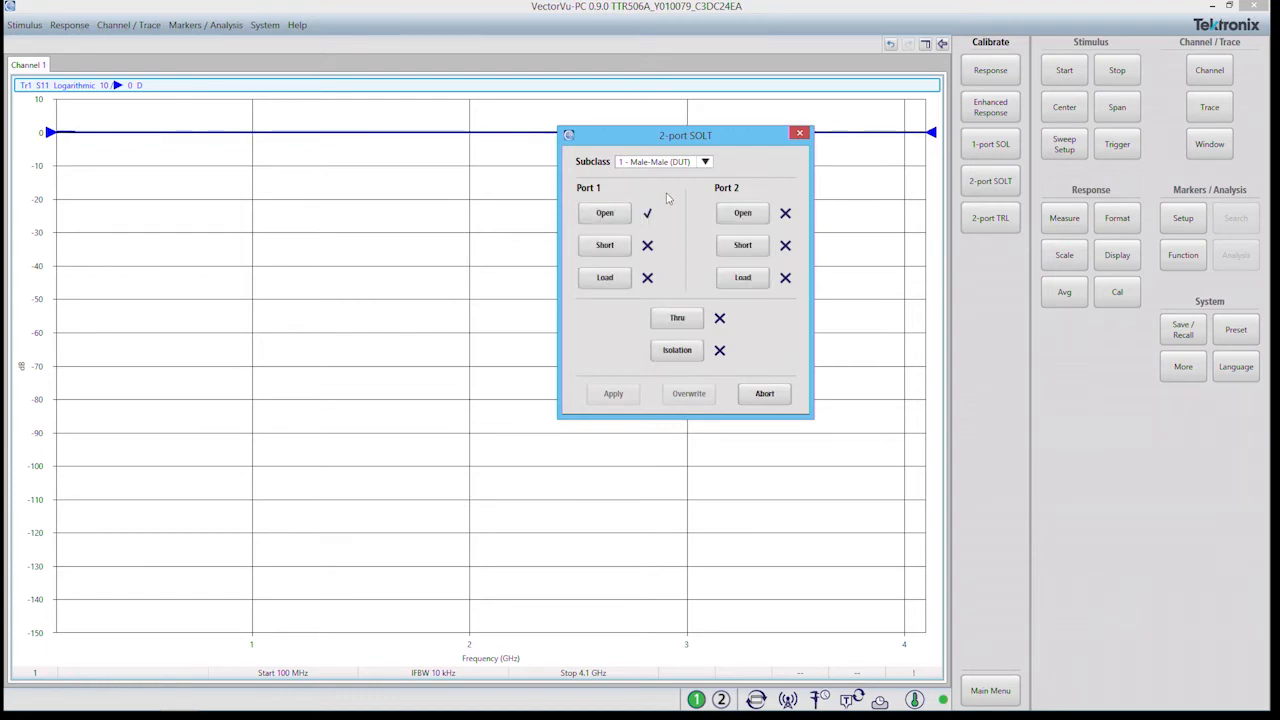
pyautogui.moveTo(656, 196)
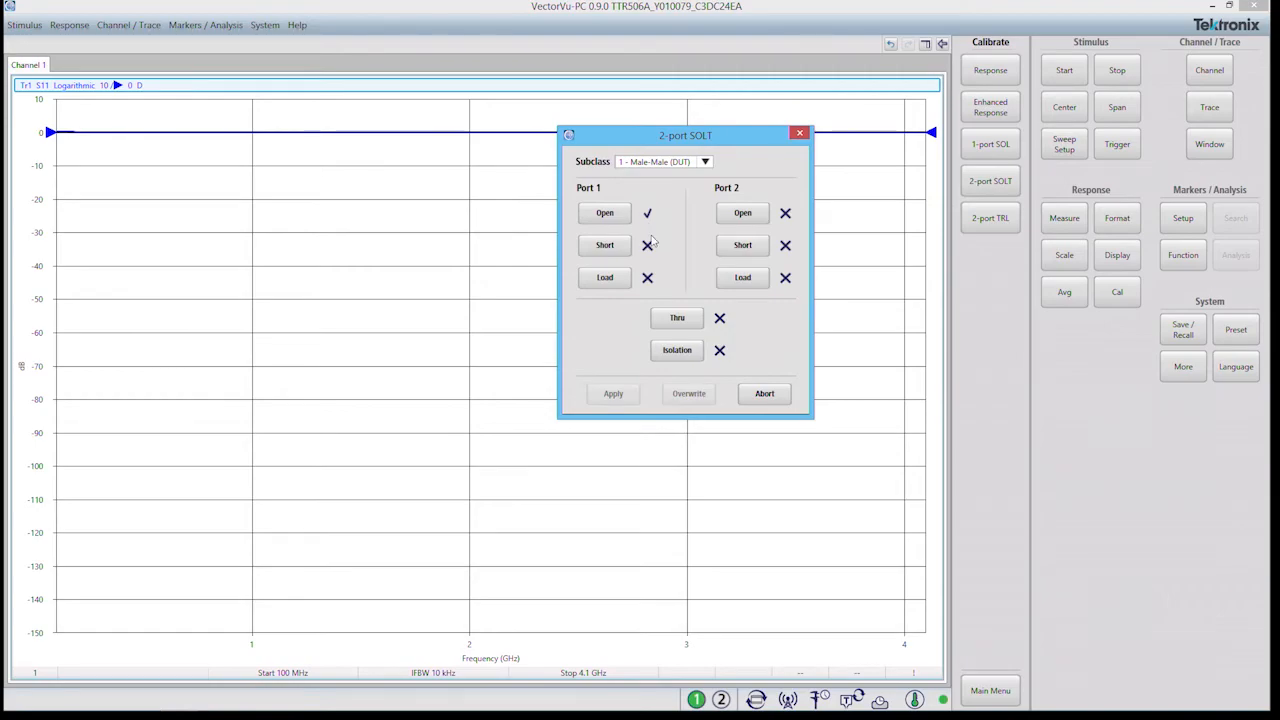
pyautogui.click(604, 244)
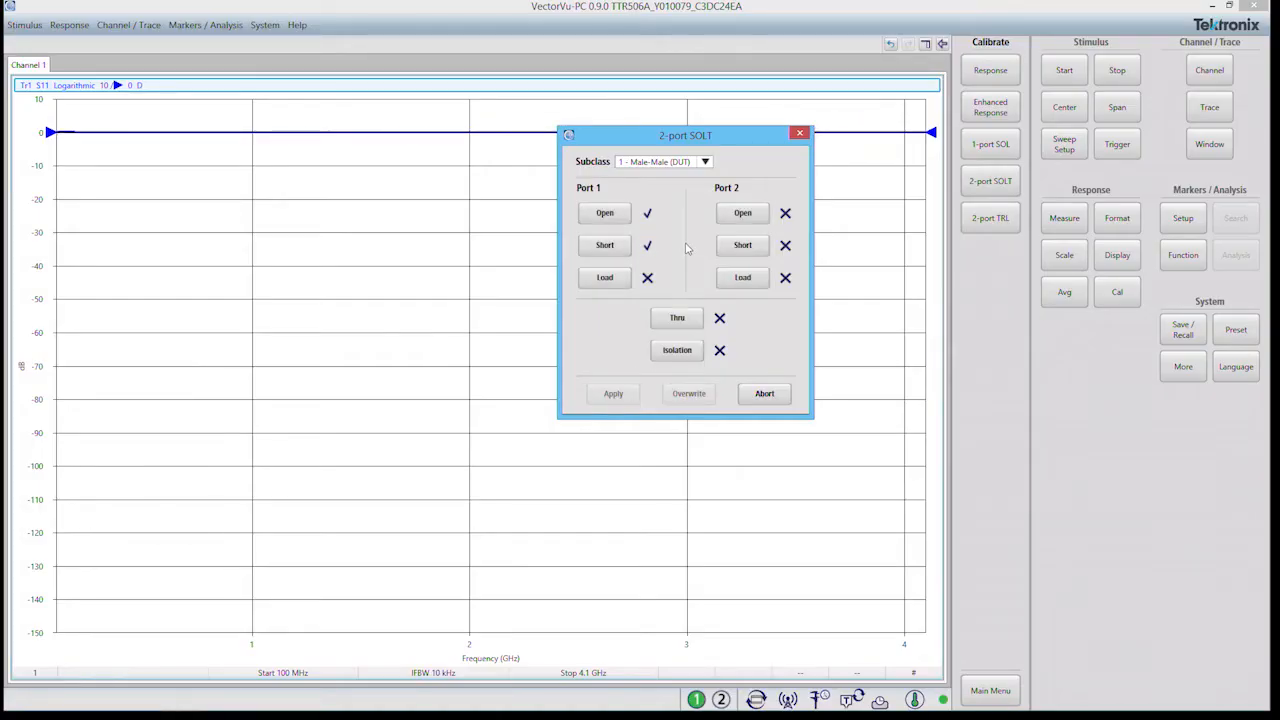